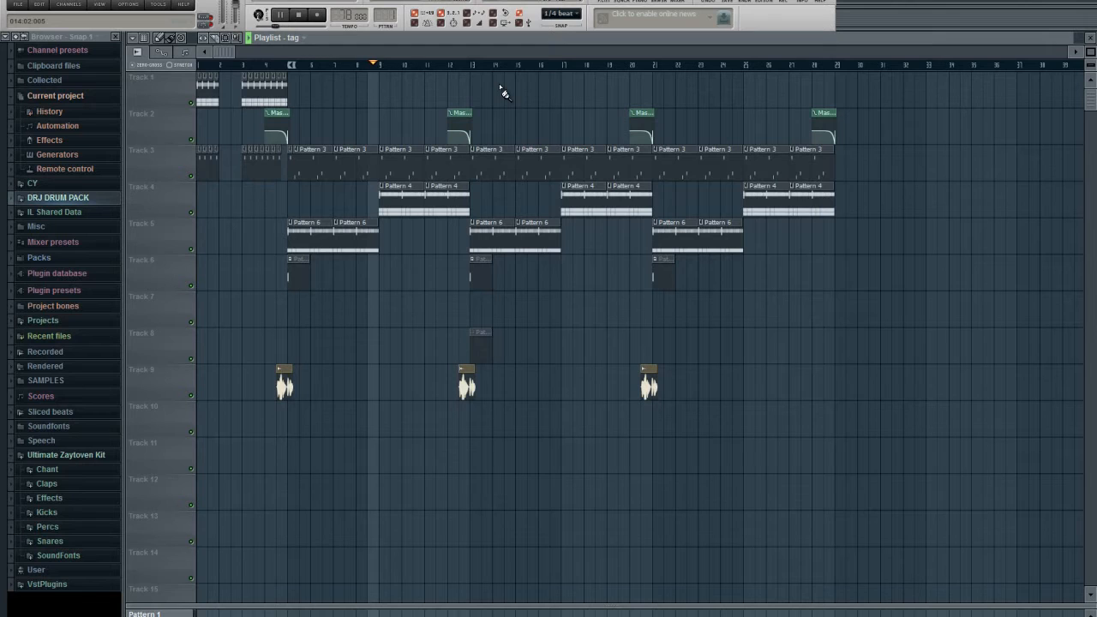
Step: Bring the Cubase 5 project with the beat's mixed stem tracks into view
click(387, 66)
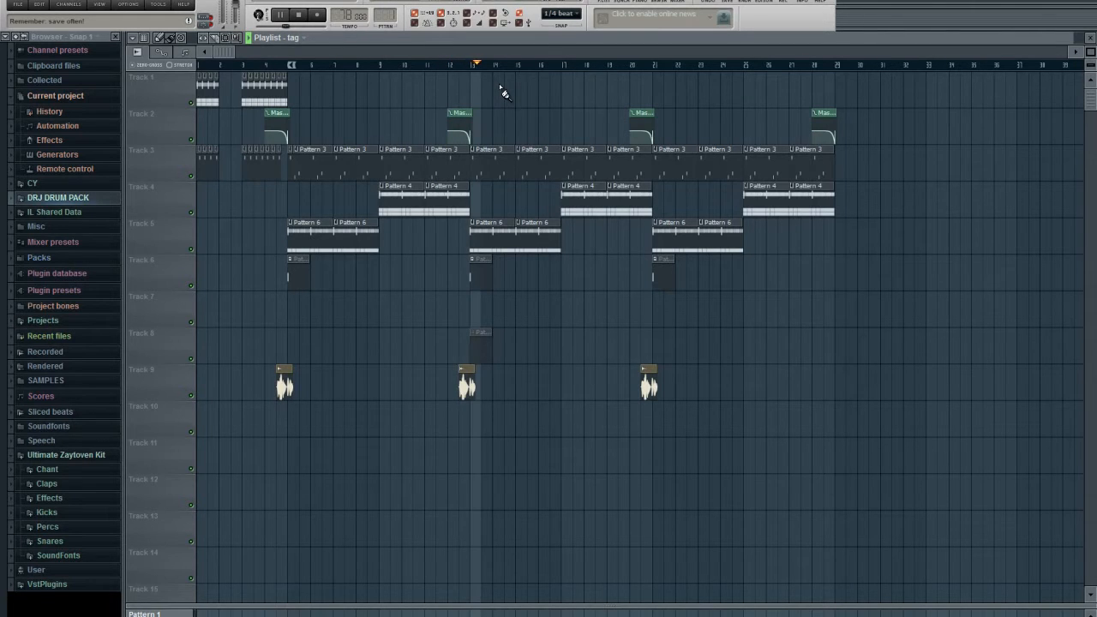
click(490, 65)
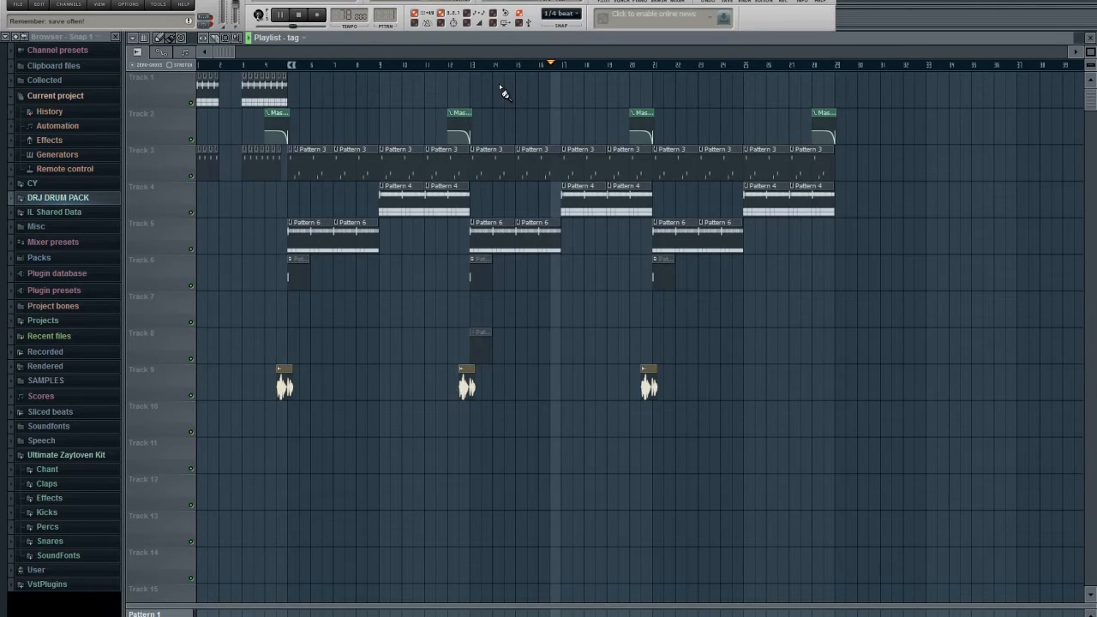
click(564, 65)
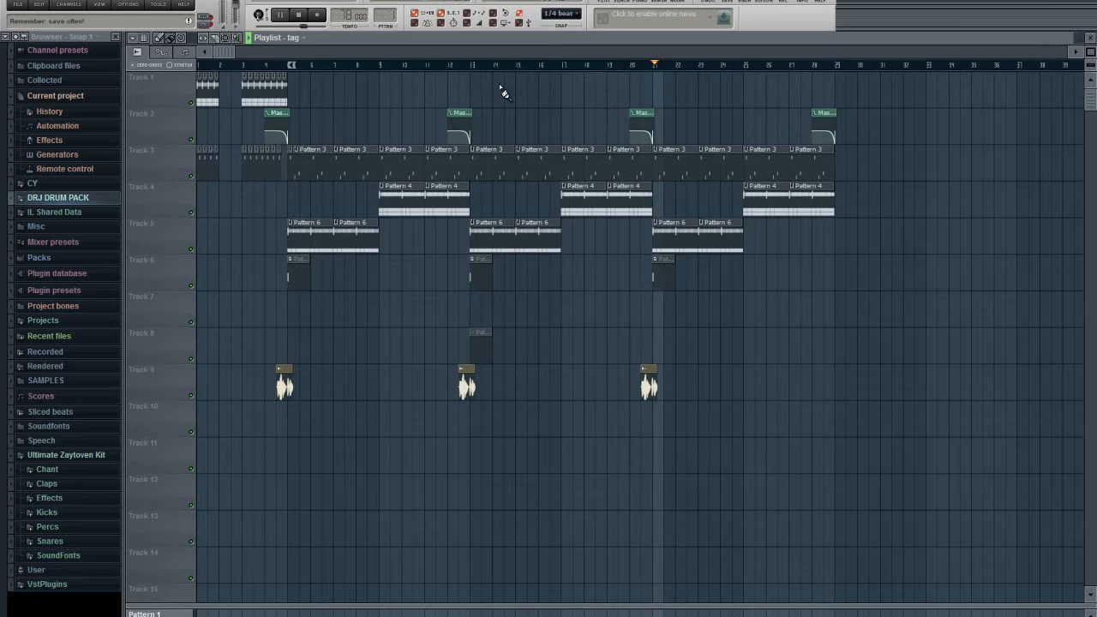
click(668, 66)
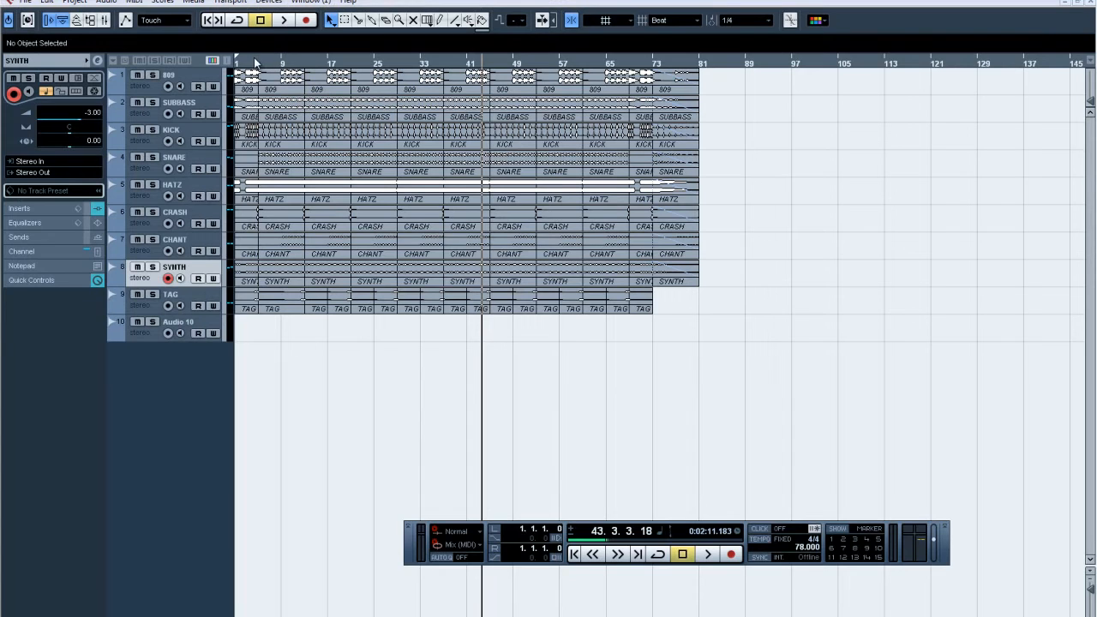
Step: Start transport playback from bar 1 of the Cubase arrangement
click(572, 554)
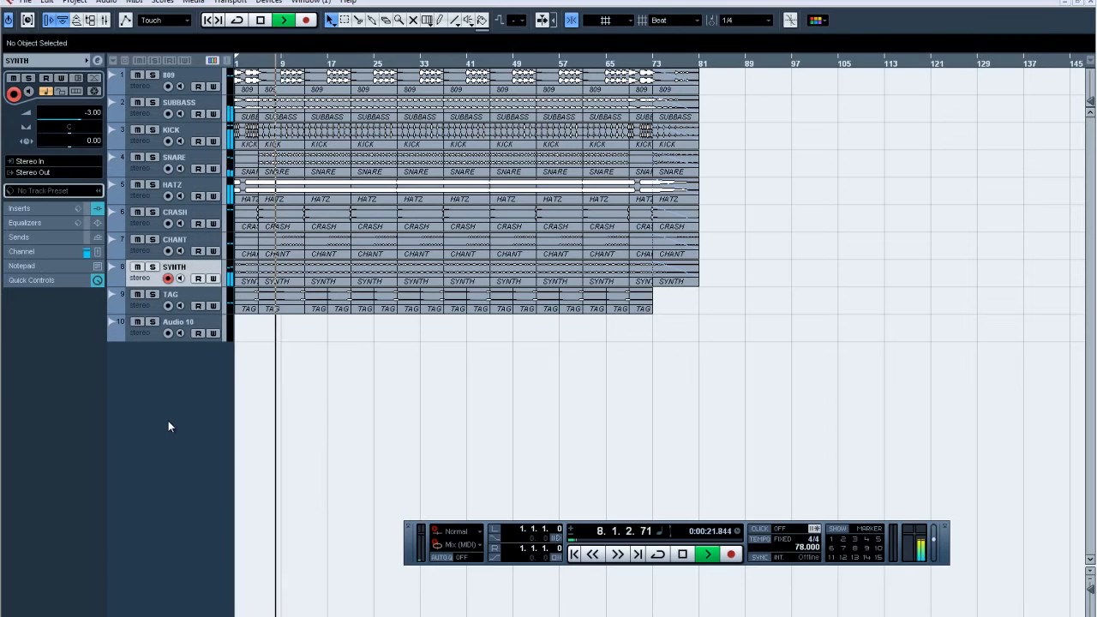
click(706, 556)
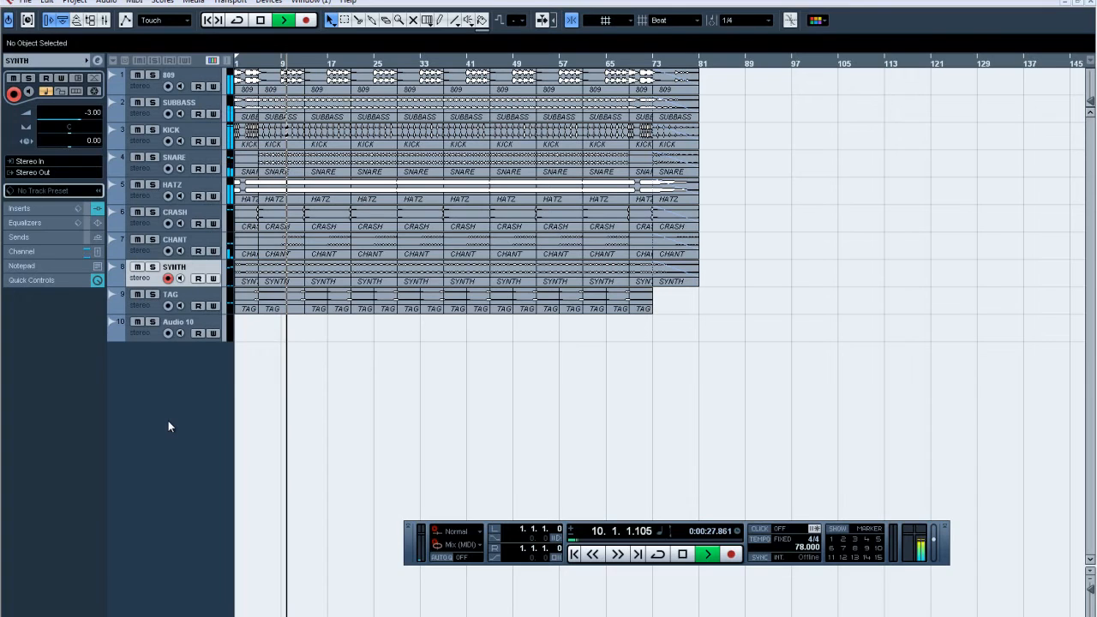
click(706, 553)
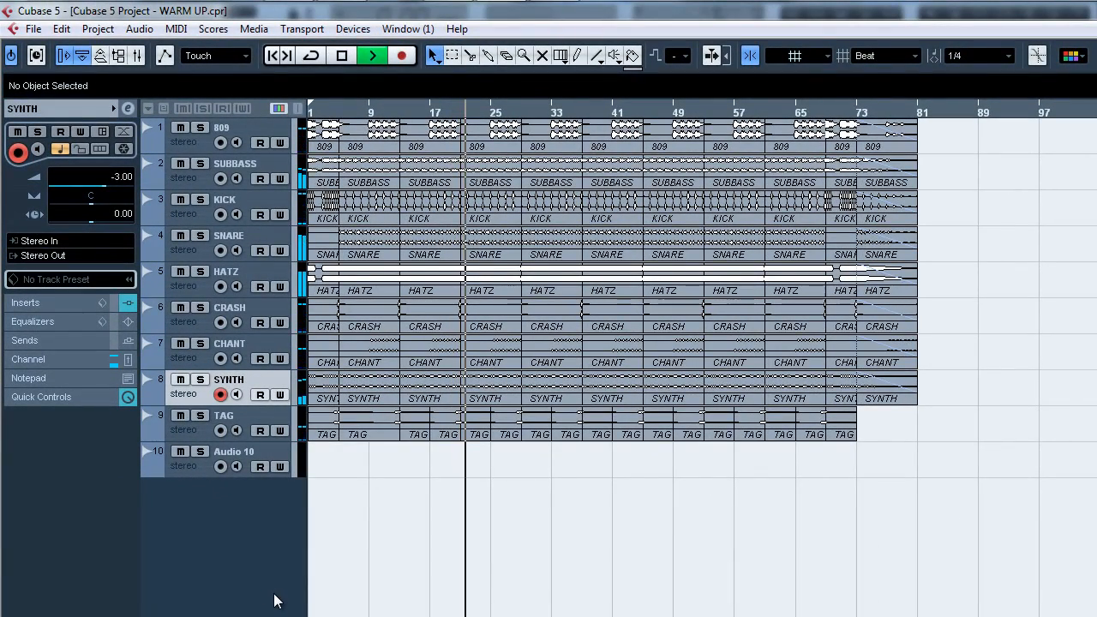
click(342, 55)
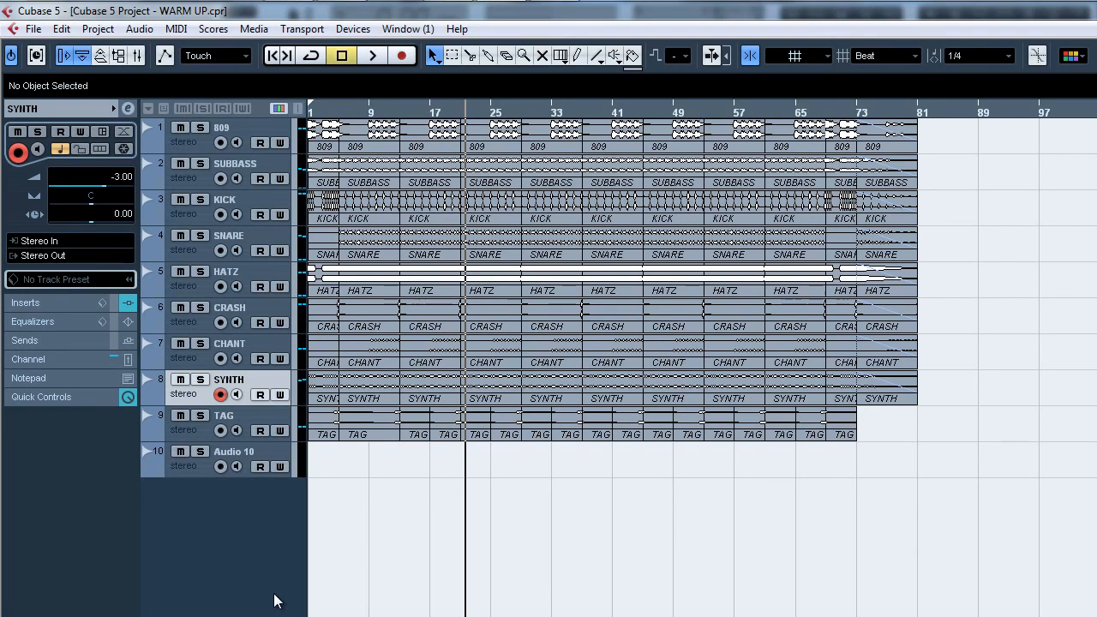